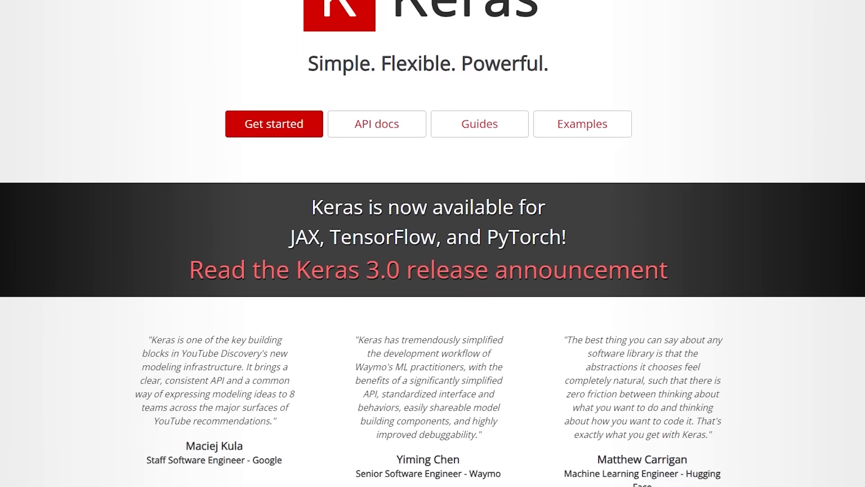
{"action": "scroll", "scroll_direction": "down", "scroll_amount": 3}
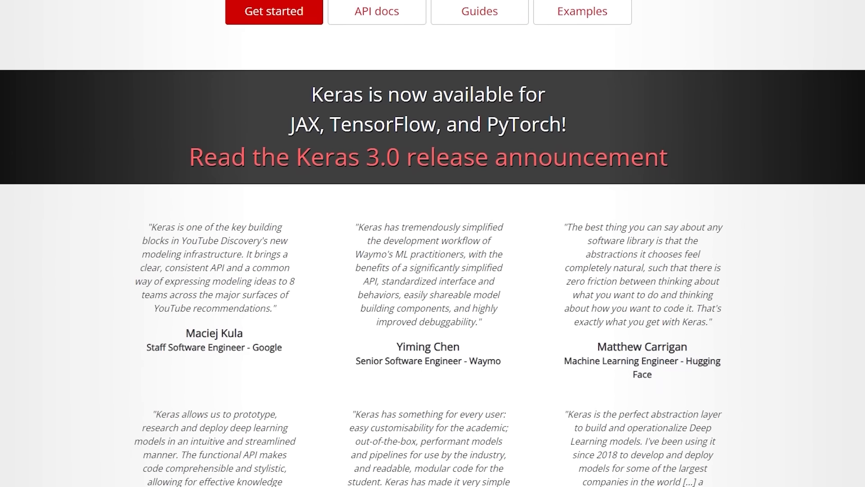